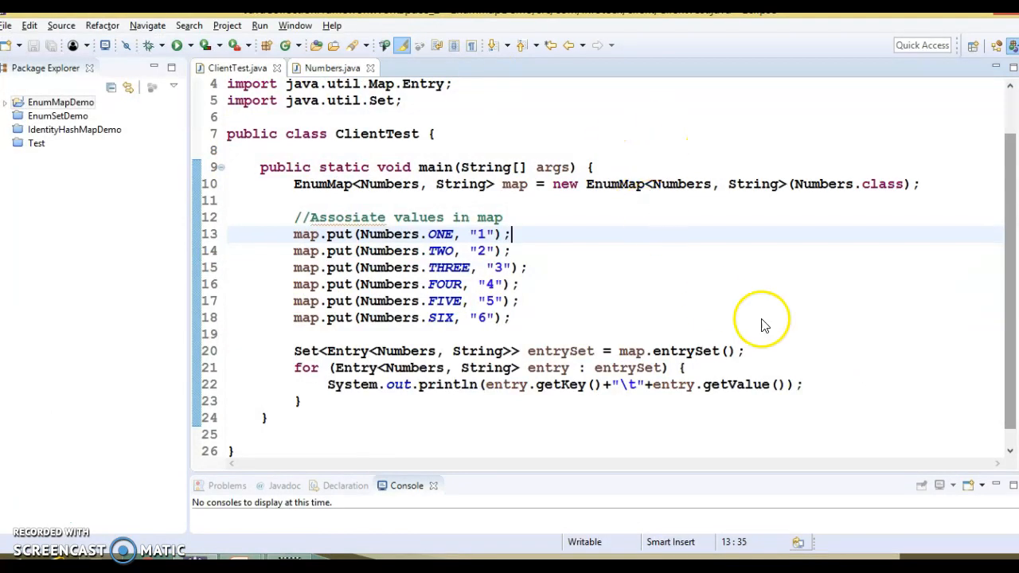
mouse_move(1011, 255)
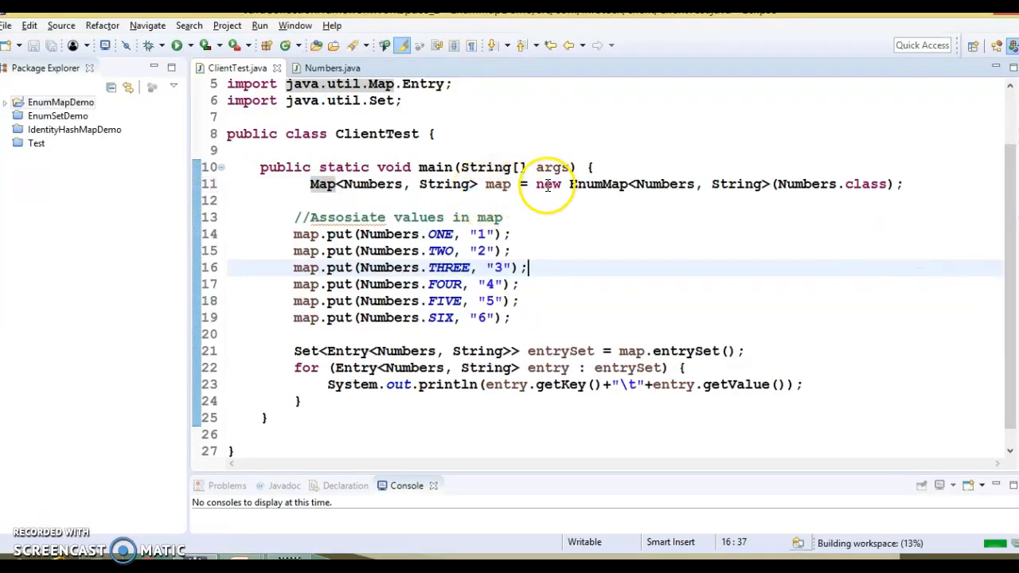
left_click_drag(548, 184, 908, 184)
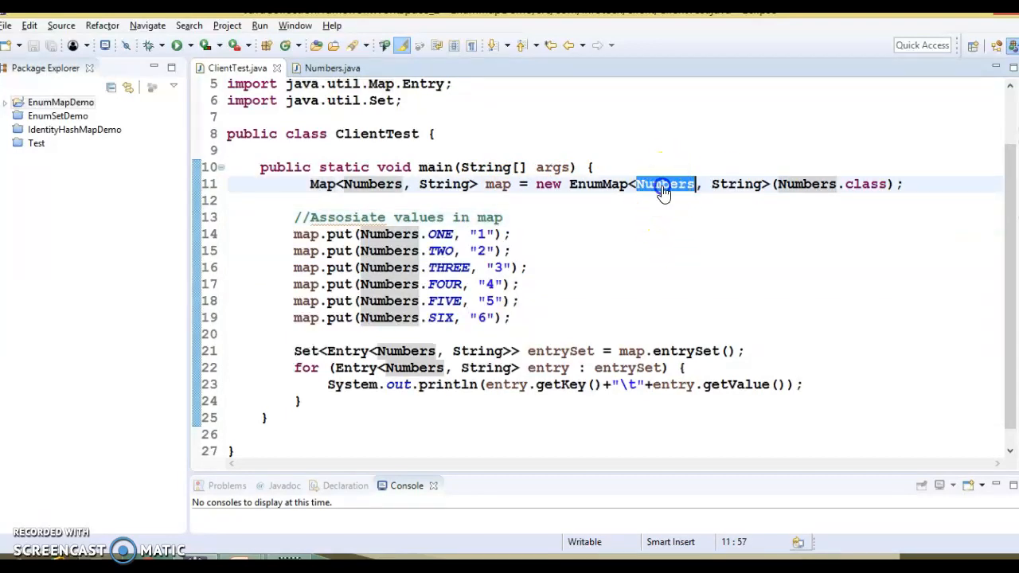
left_click(329, 68)
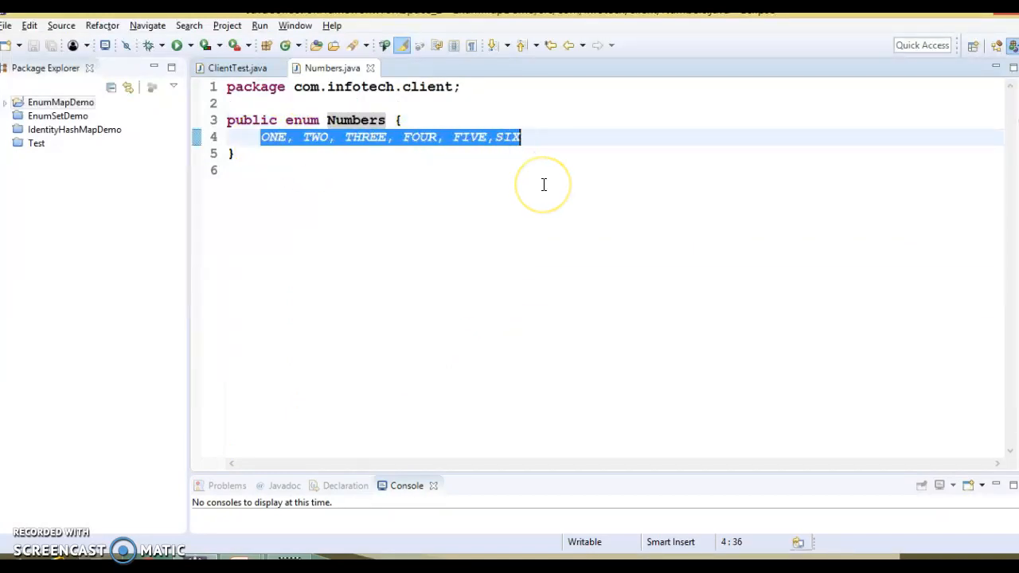
left_click(235, 67)
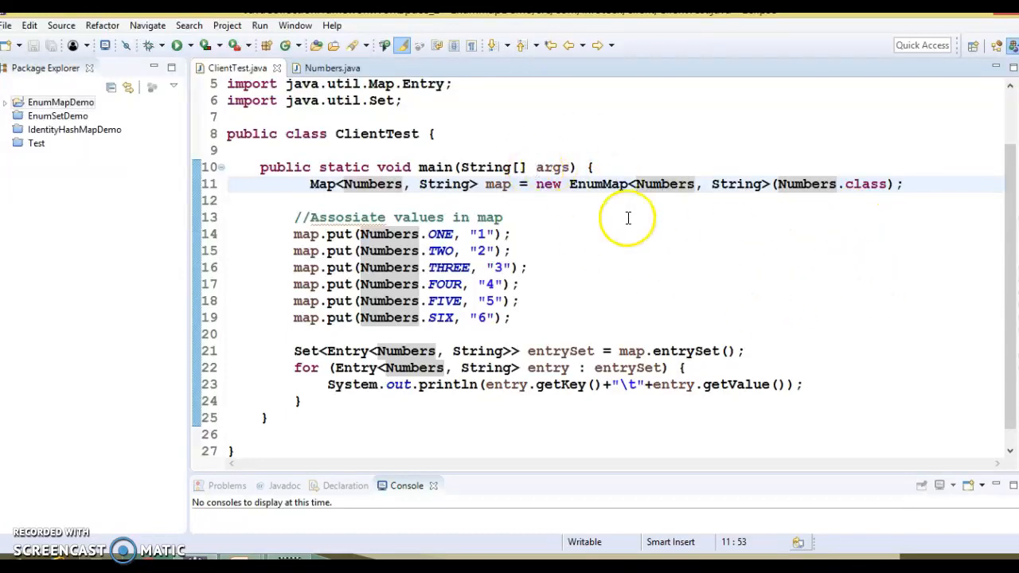
mouse_move(605, 183)
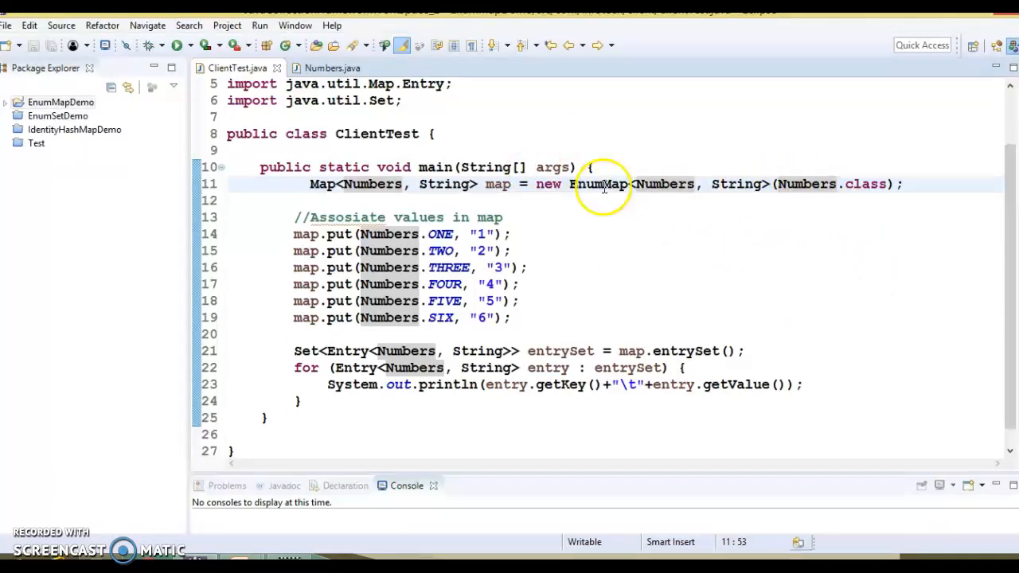
double_click(807, 184)
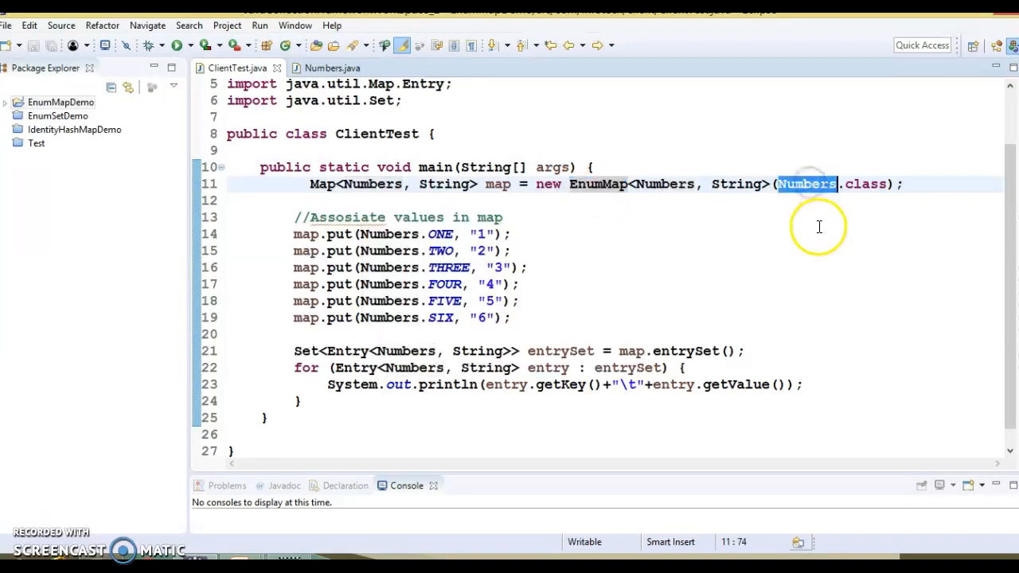
mouse_move(514, 251)
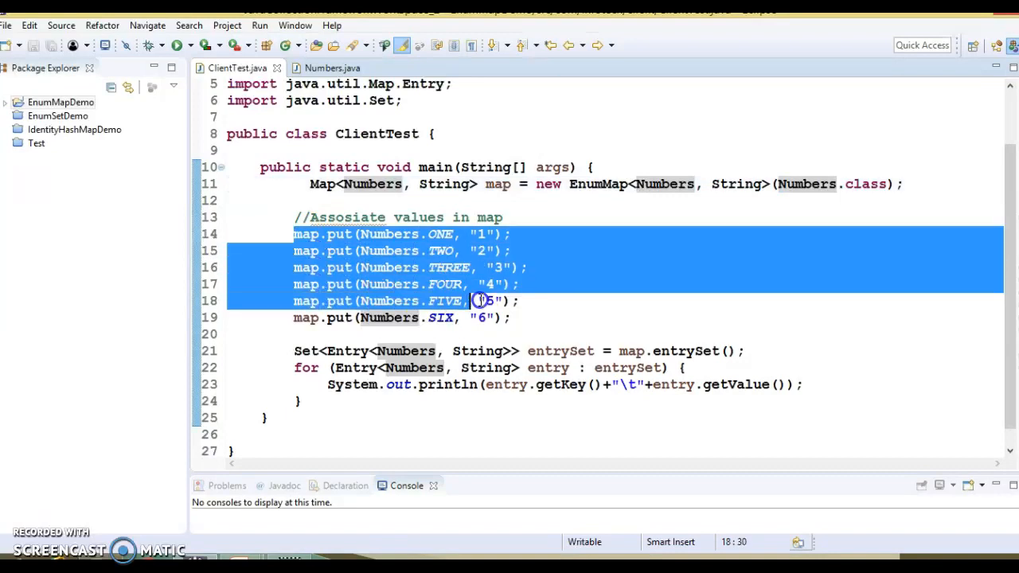
left_click(420, 233)
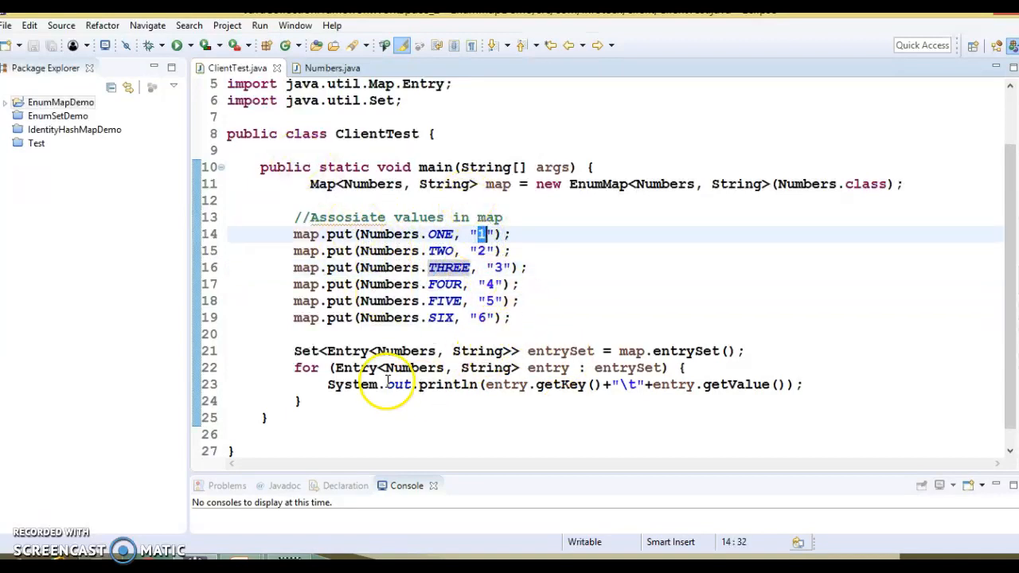
mouse_move(746, 356)
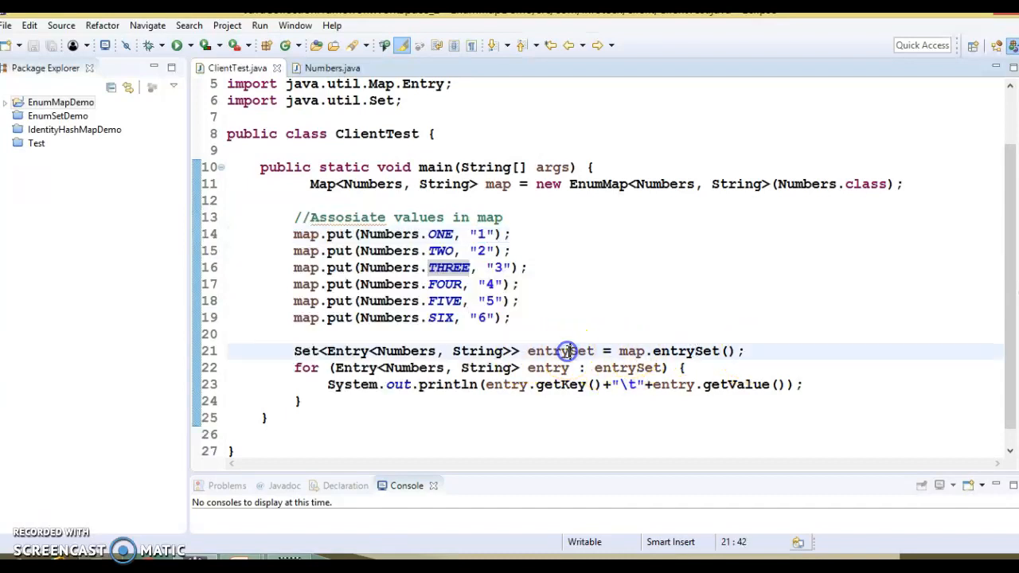
double_click(561, 351)
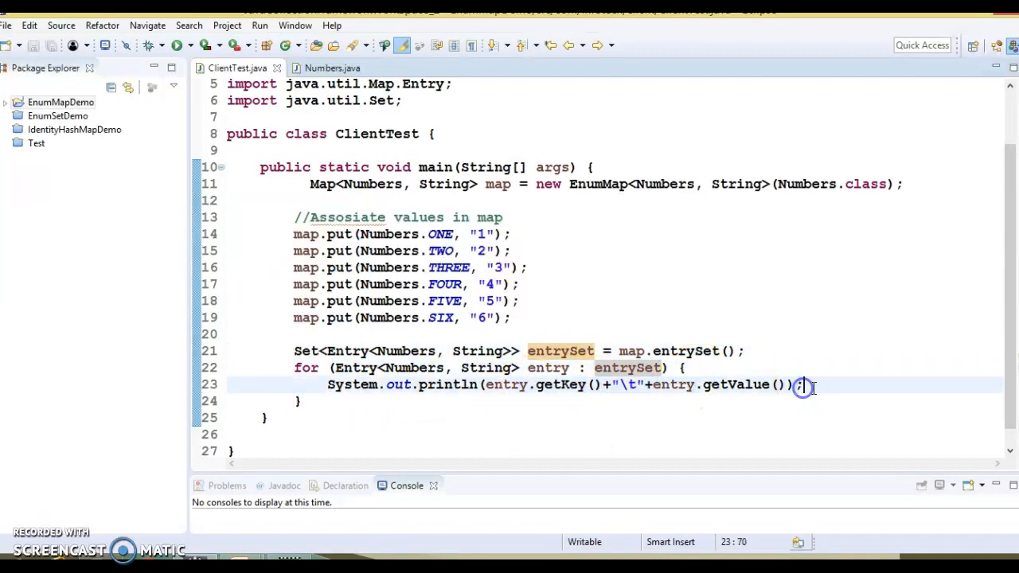
left_click(178, 46)
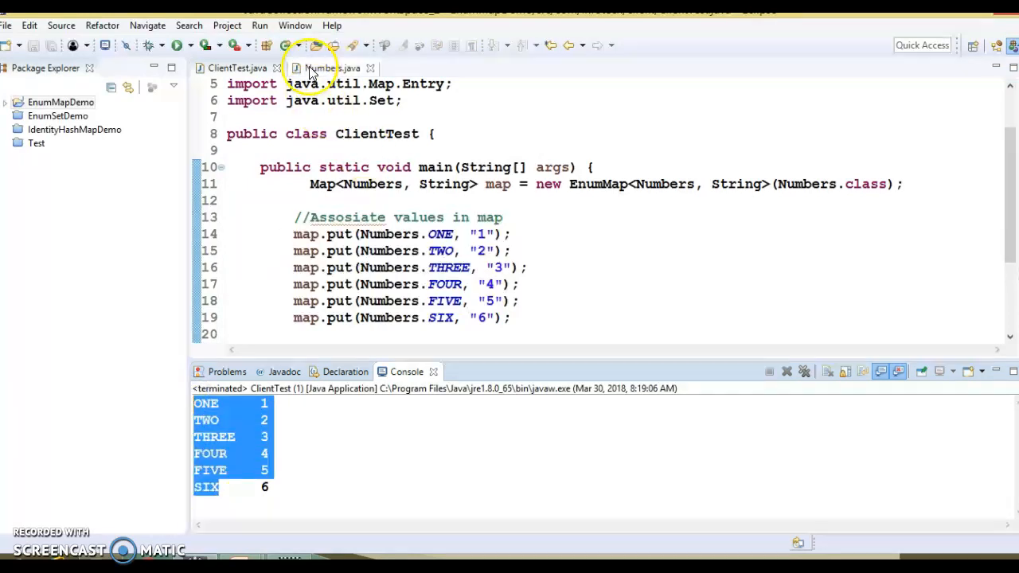
Highlight the six constants in the Numbers enum, then return to ClientTest
left_click(316, 68)
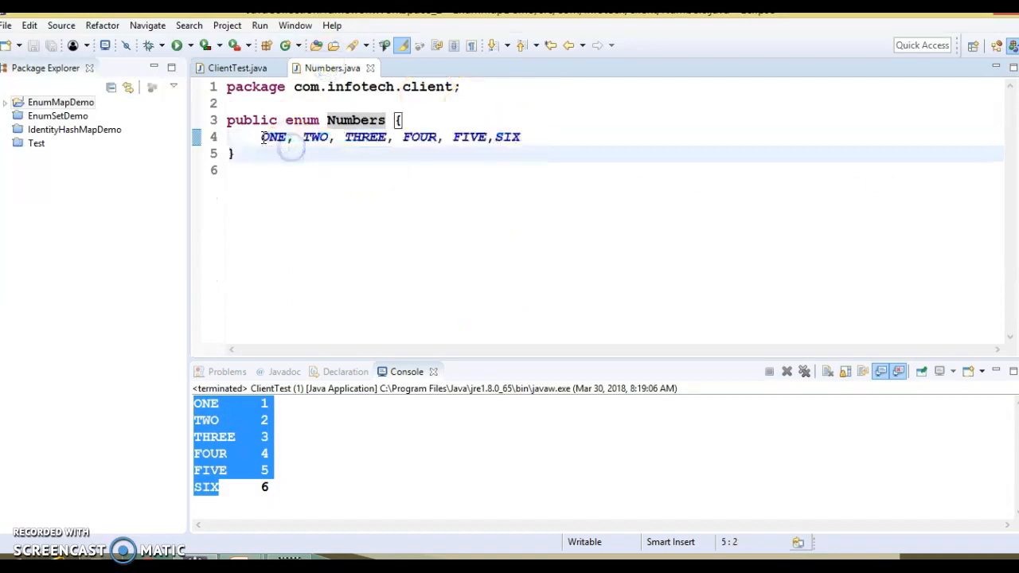
left_click_drag(262, 136, 521, 136)
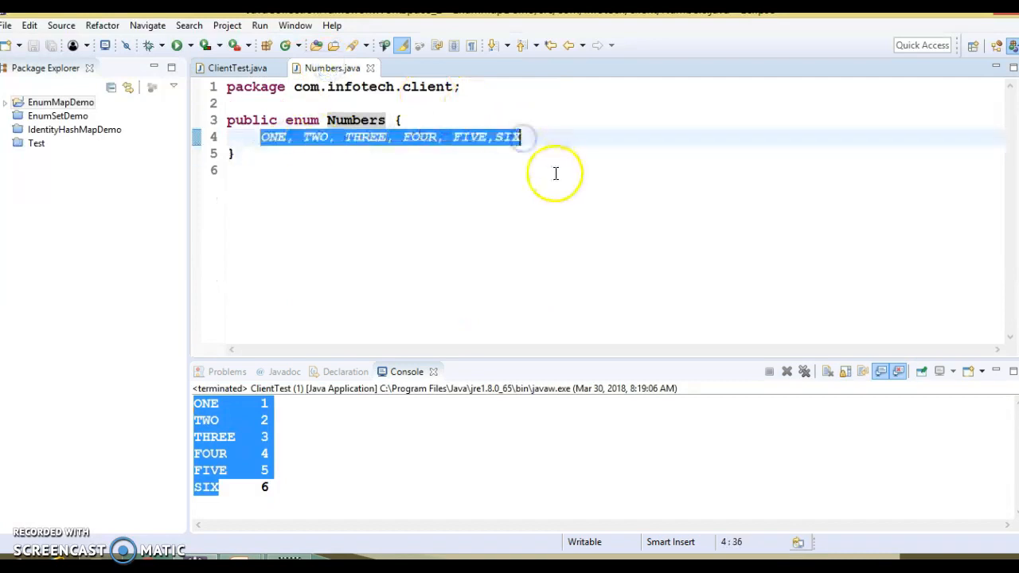
left_click(236, 68)
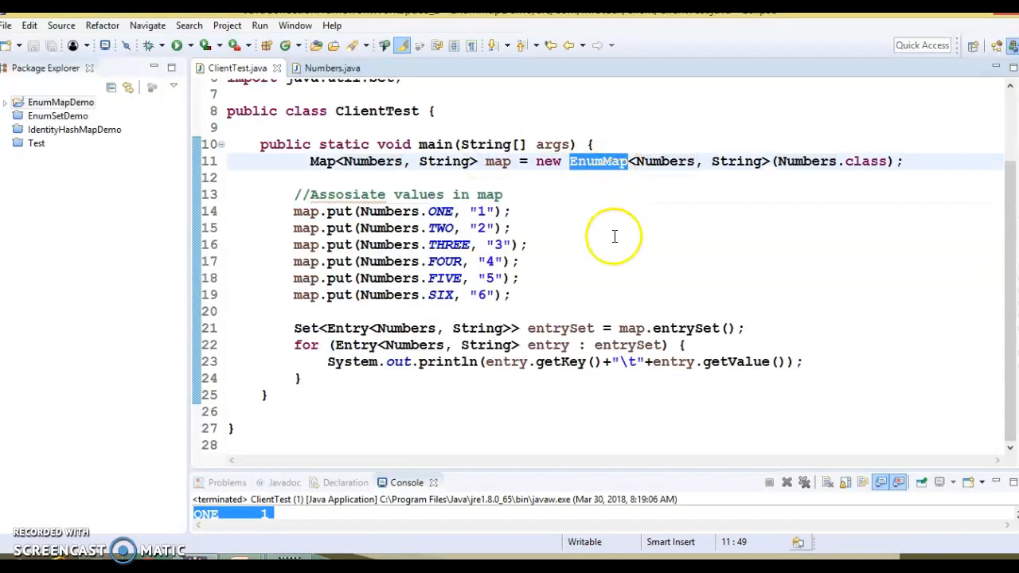
mouse_move(659, 248)
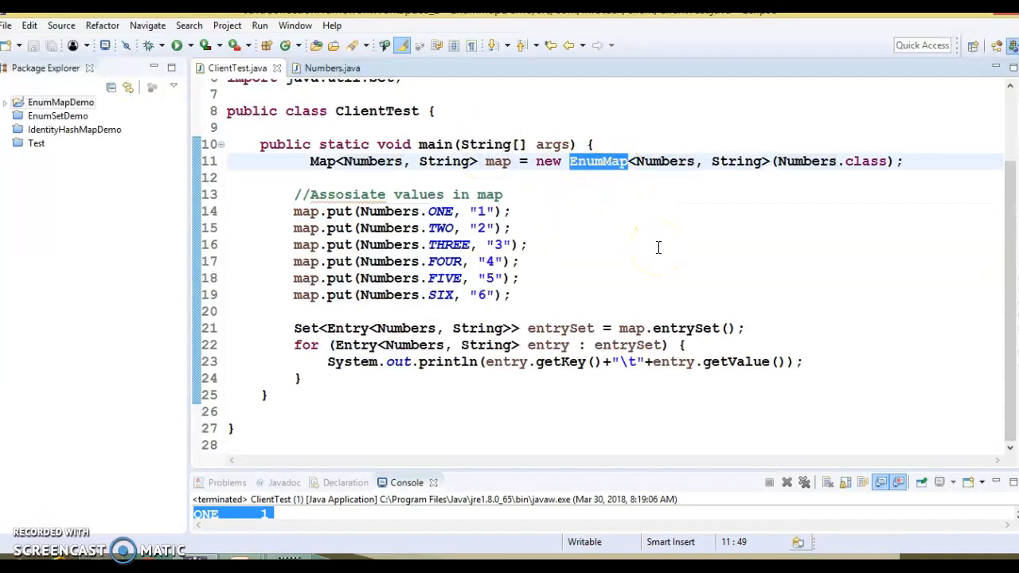
mouse_move(737, 191)
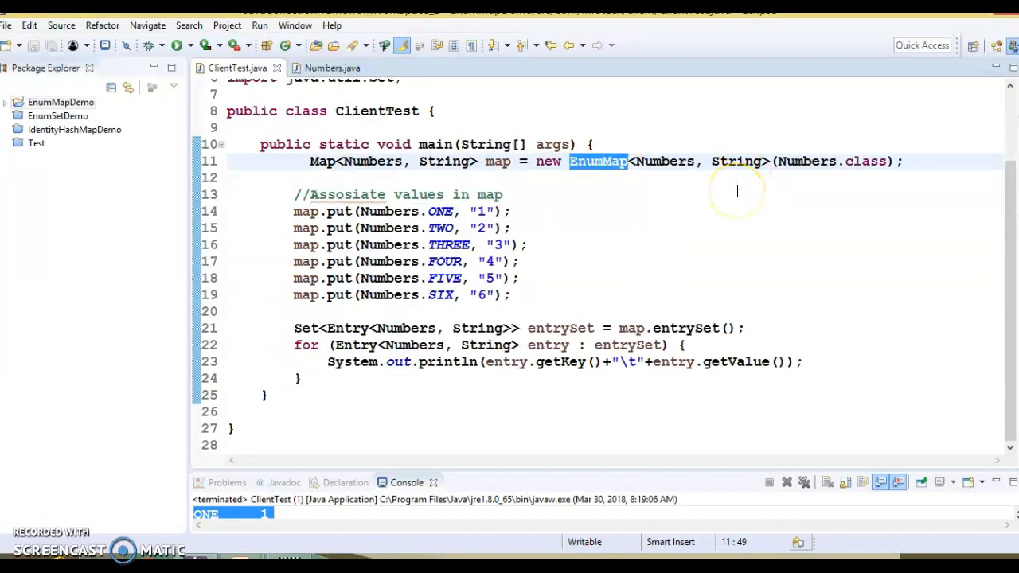